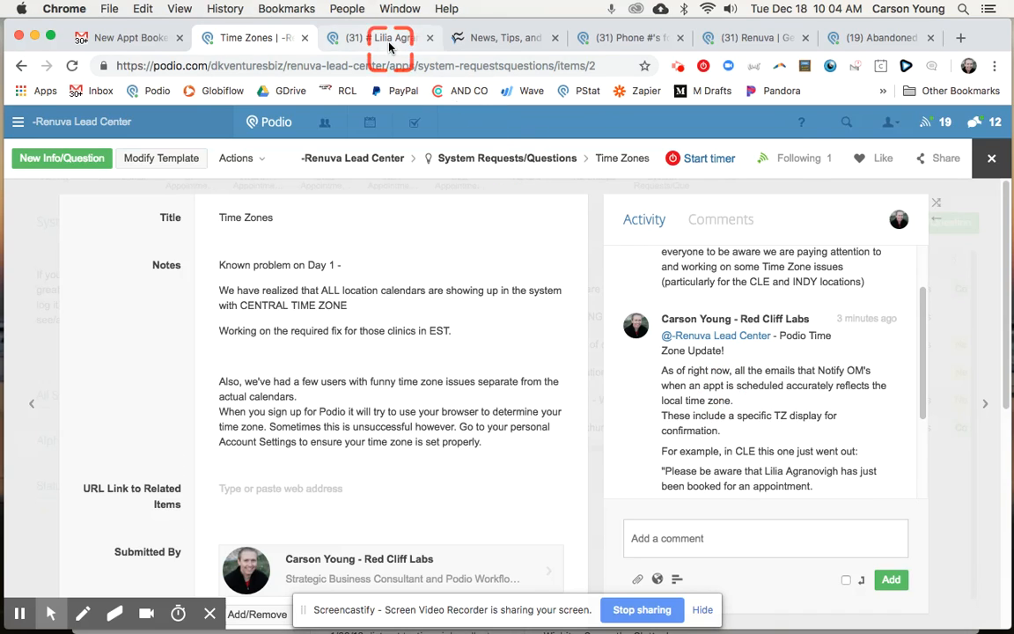
click(390, 37)
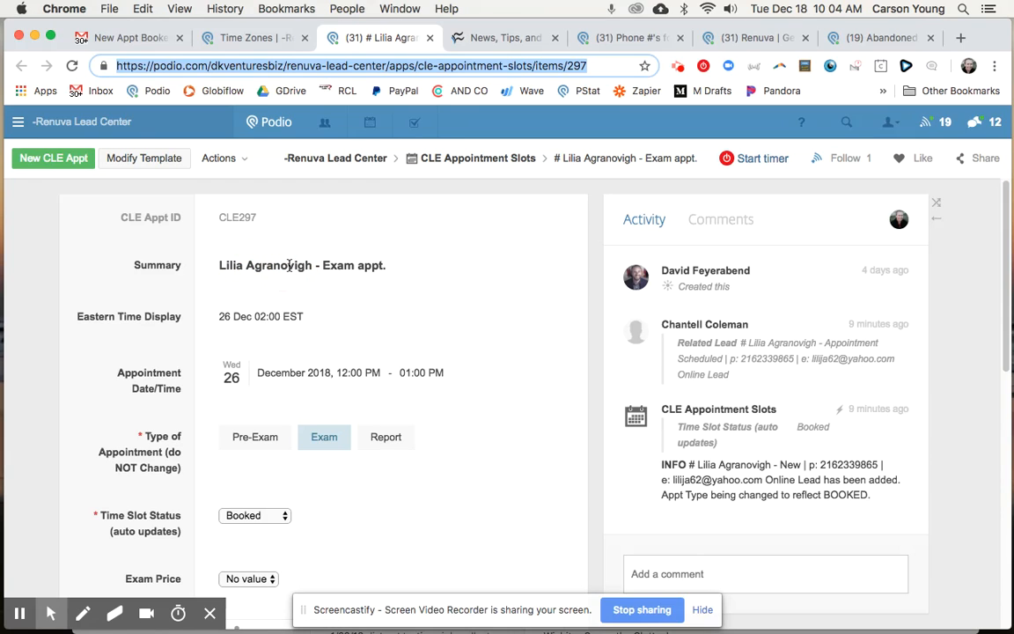
mouse_move(694, 329)
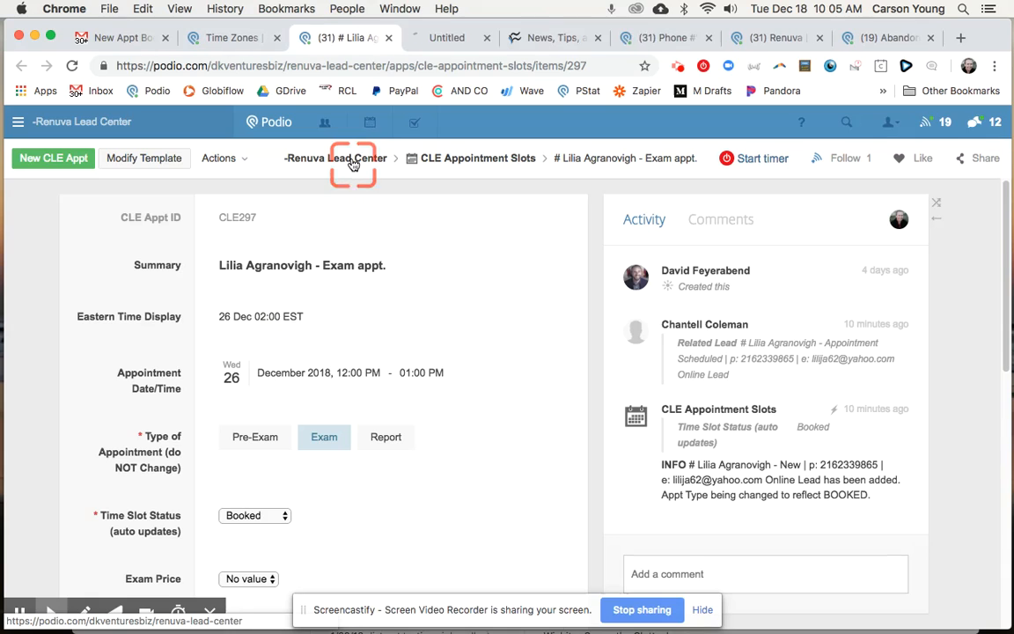
Return to the Renuva Lead Center workspace and launch the INDY Appointment Slots app.
click(333, 157)
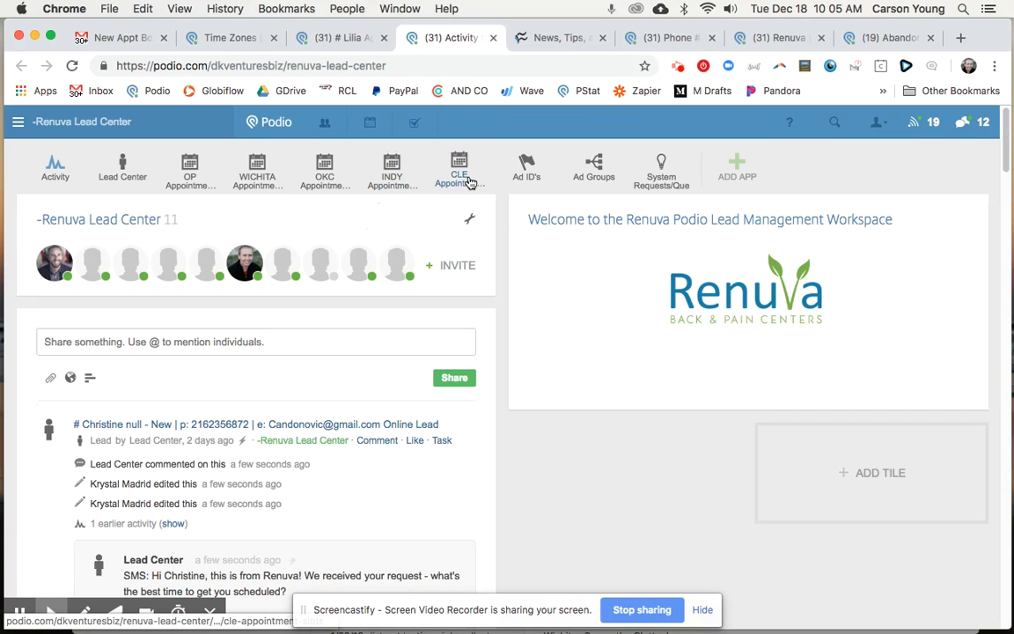
scroll(down, 3)
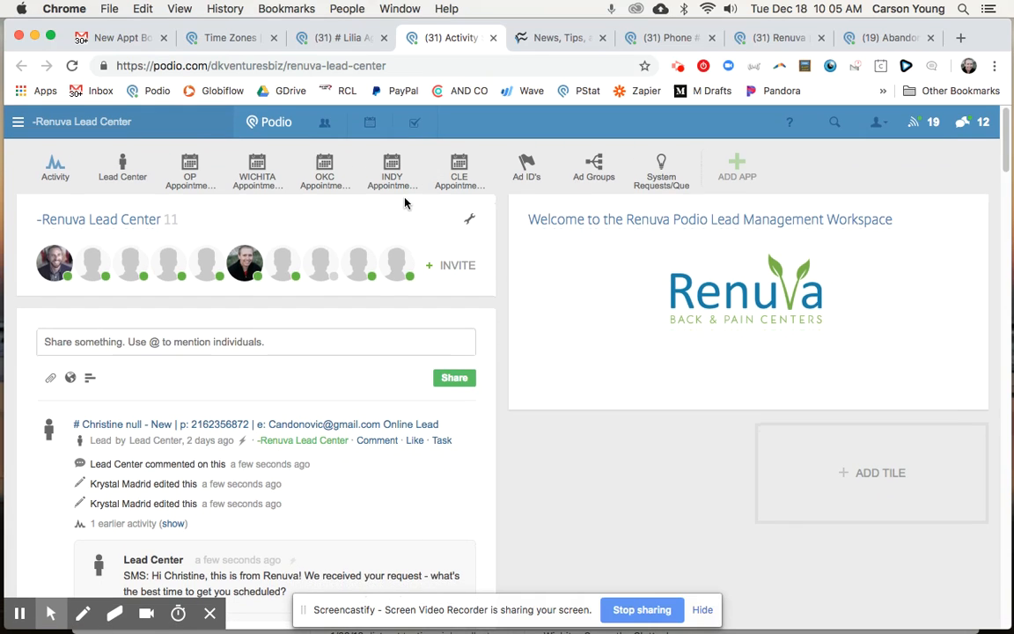
mouse_move(392, 176)
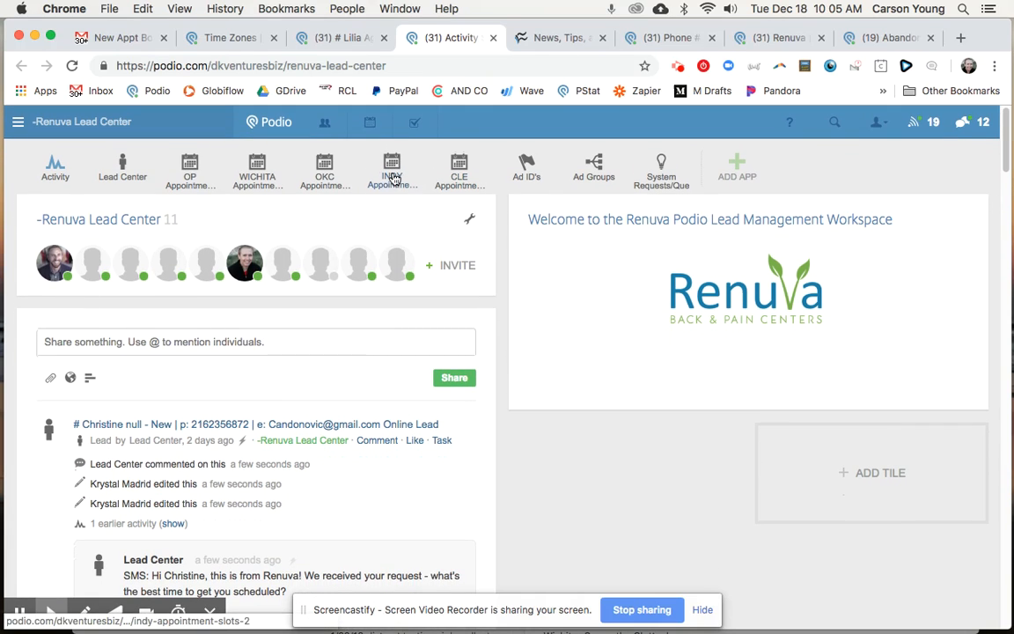
mouse_move(392, 174)
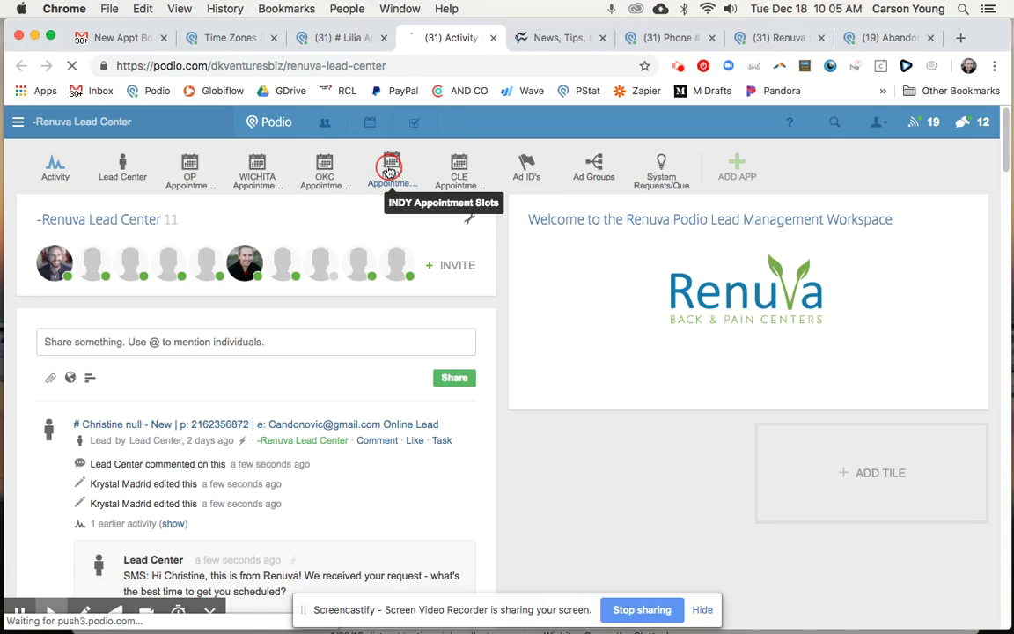
click(389, 167)
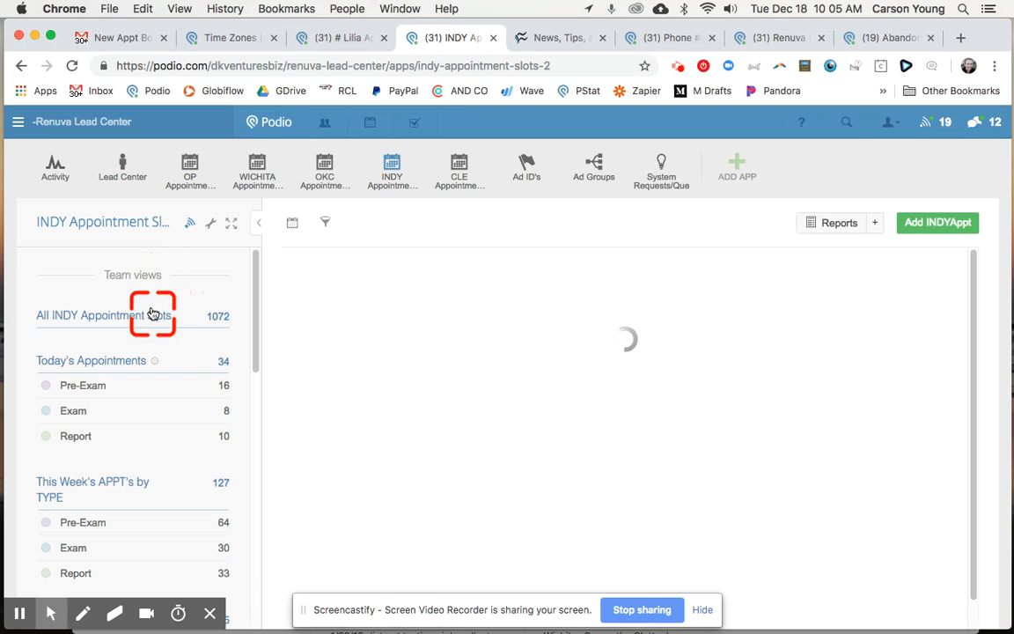
Show All INDY Appointment Slots on the calendar and select the 7am Exam on the 13th.
click(149, 315)
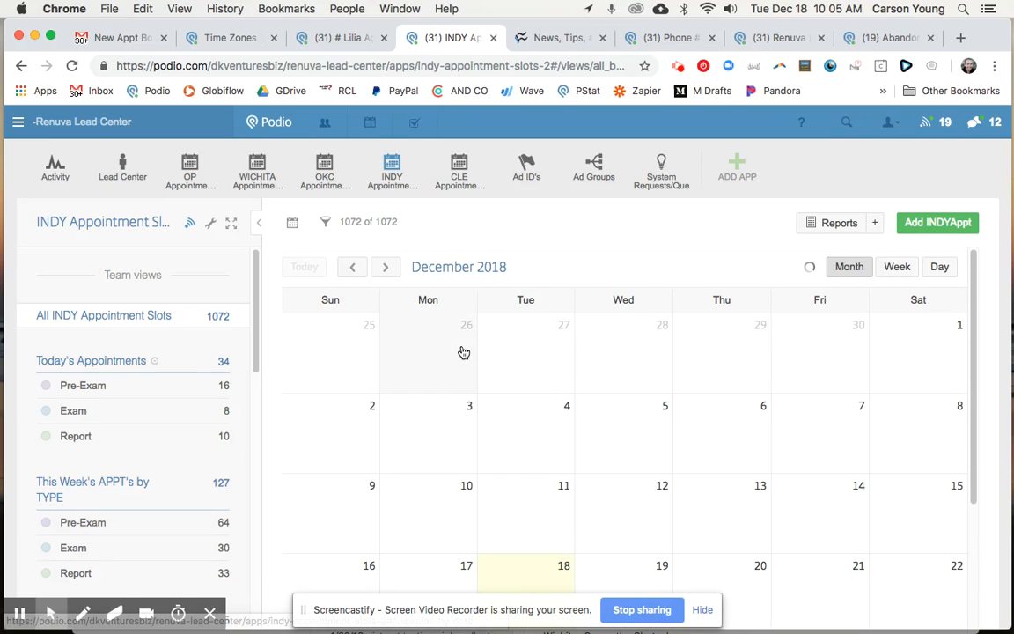
scroll(down, 3)
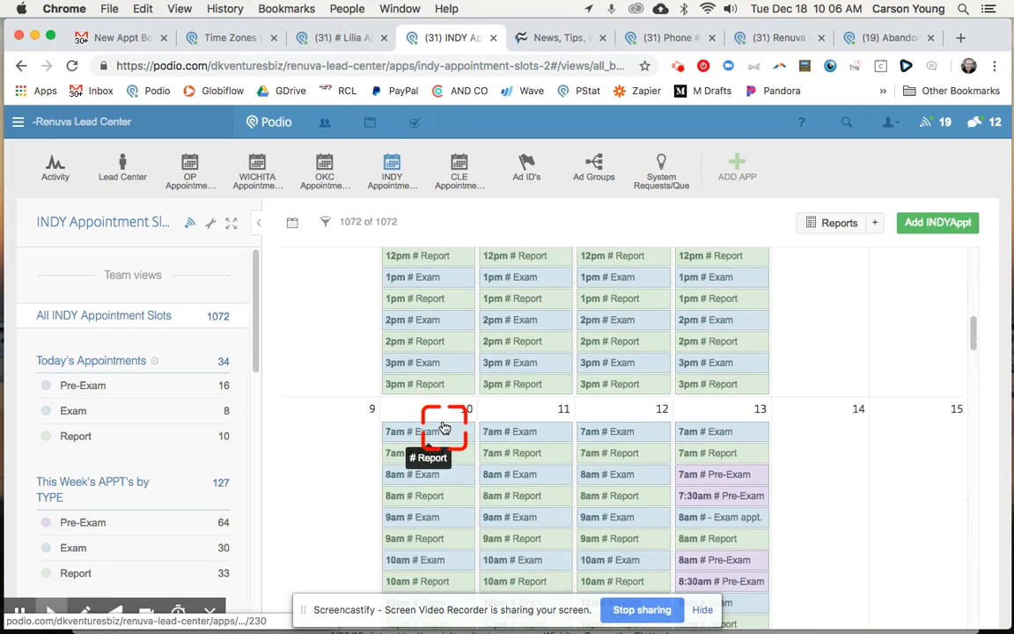
scroll(down, 3)
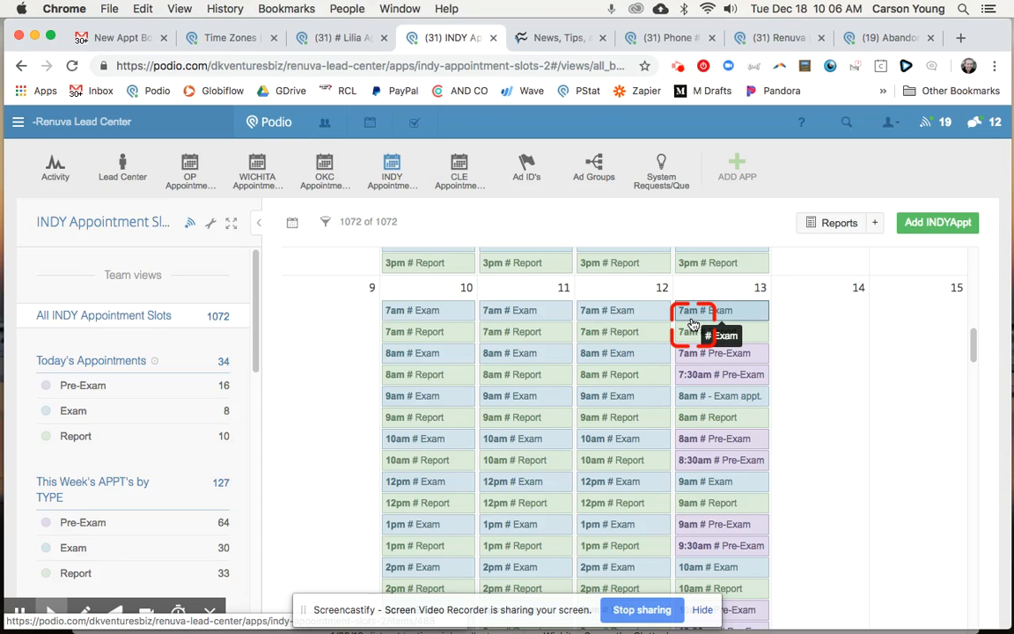
click(700, 310)
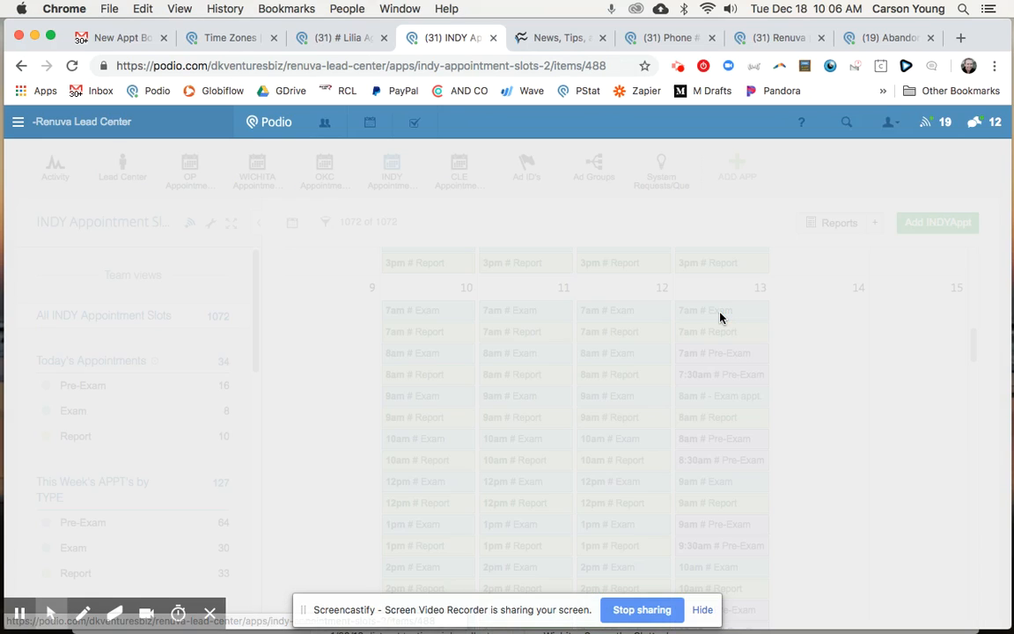
click(705, 310)
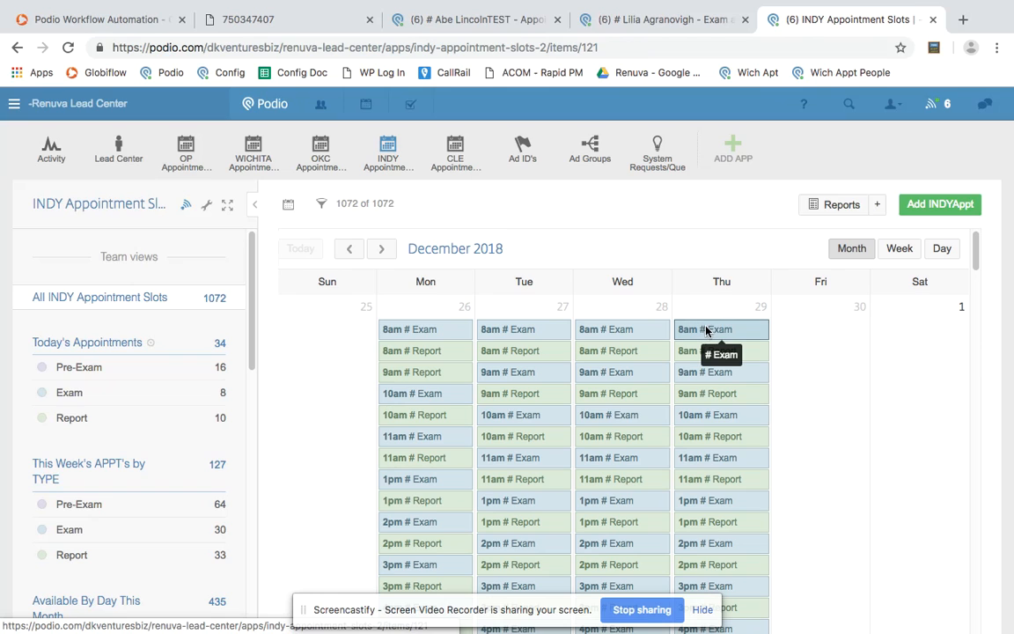
click(710, 330)
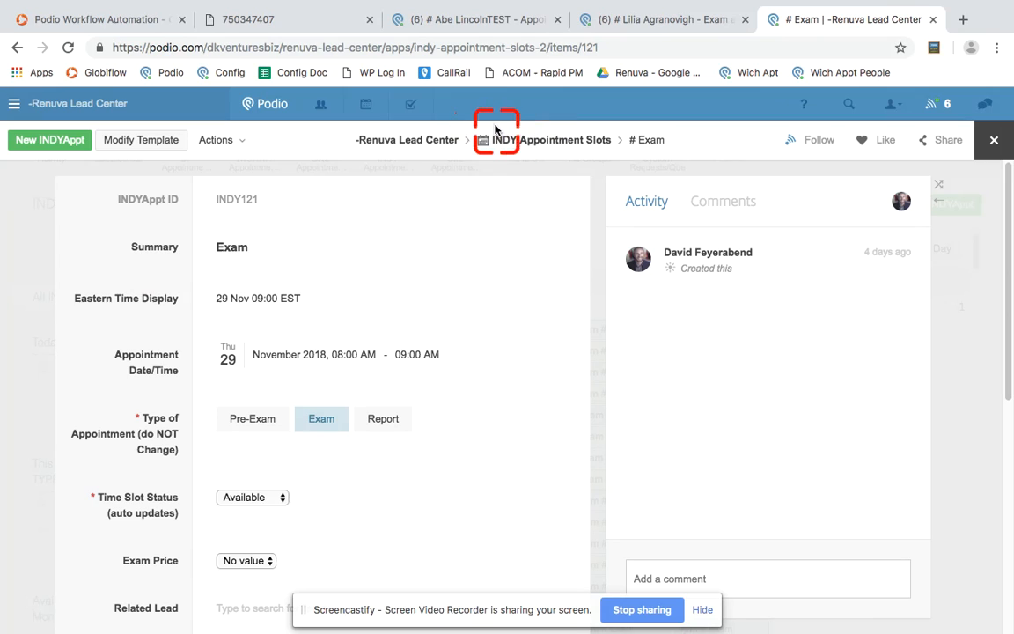
mouse_move(497, 141)
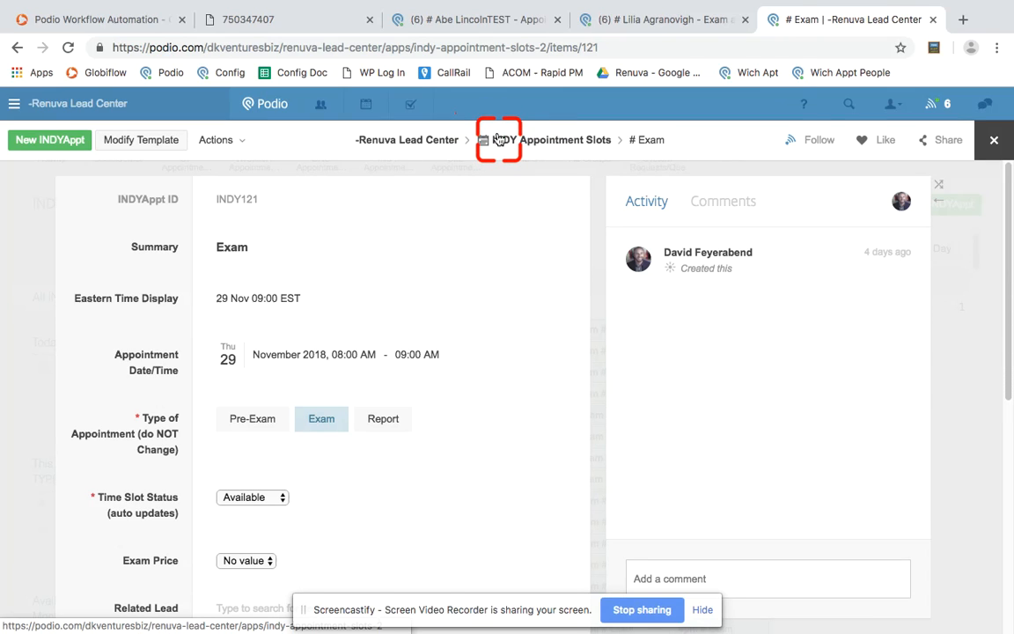
mouse_move(567, 225)
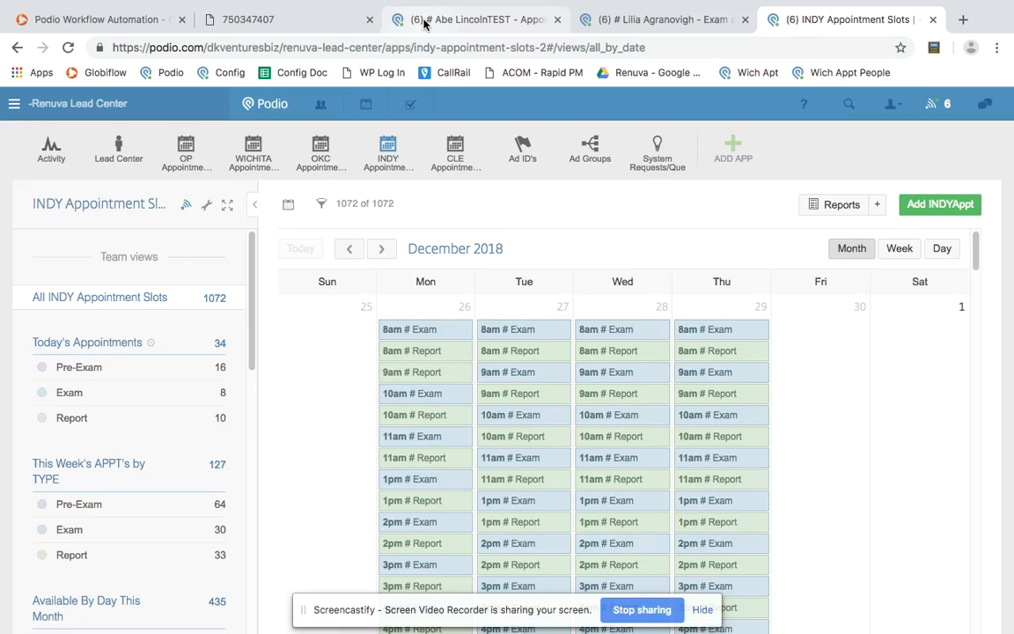
click(474, 19)
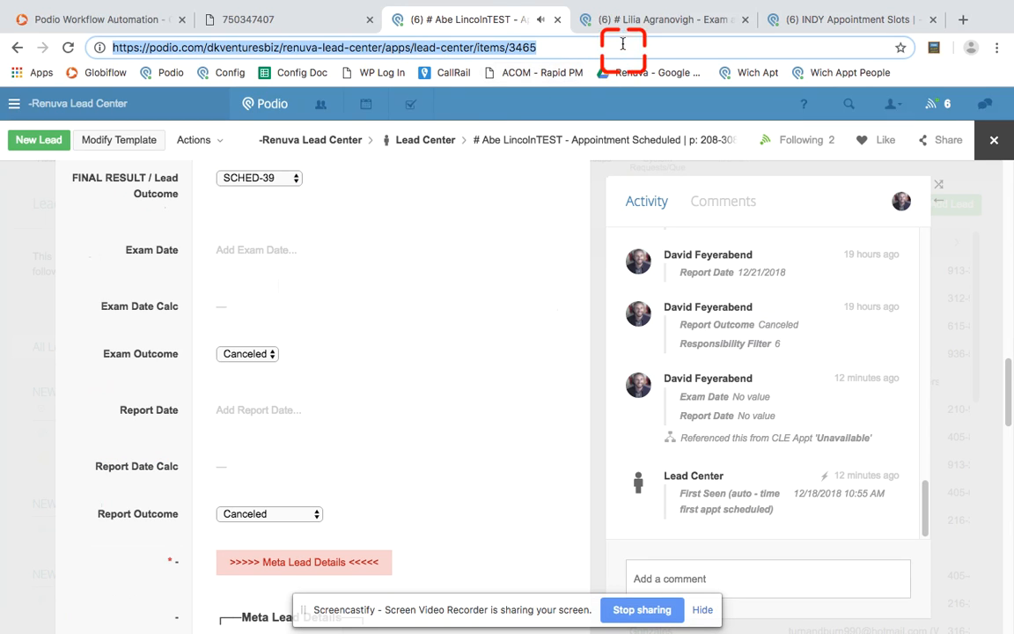
click(681, 18)
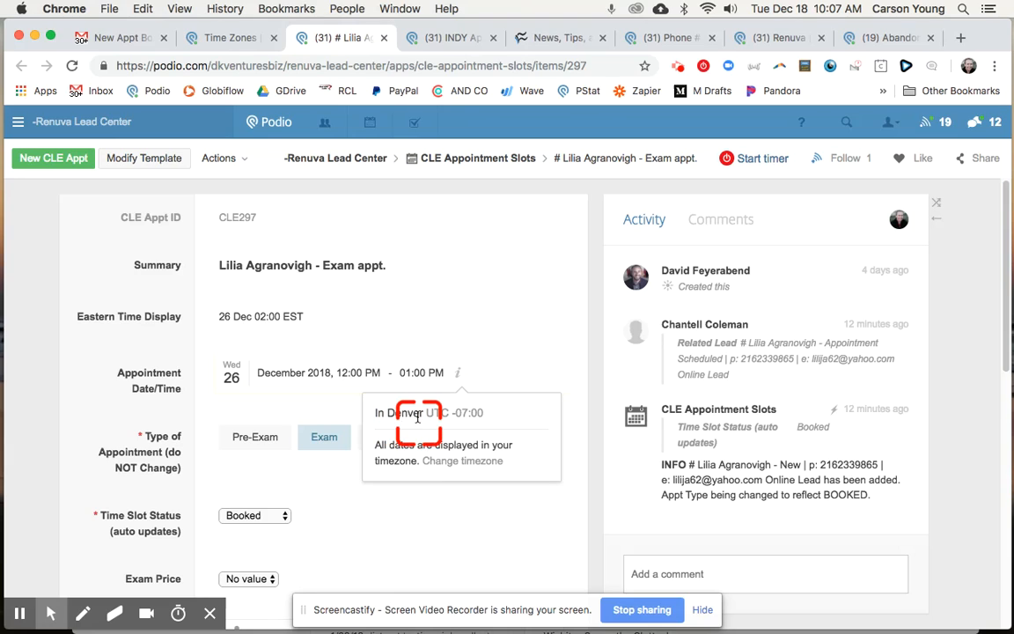
mouse_move(354, 383)
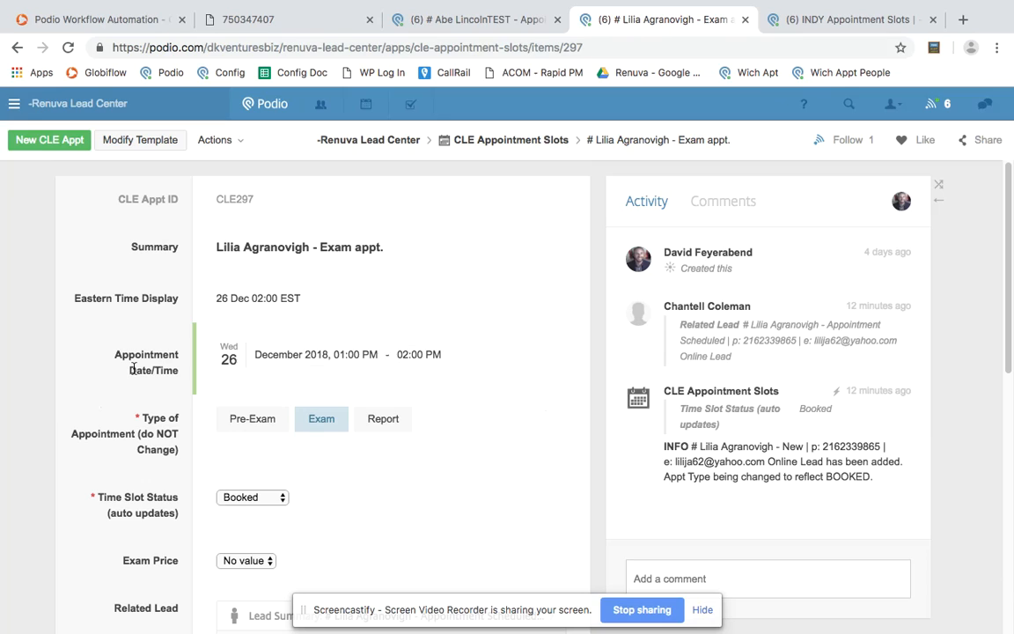
mouse_move(316, 345)
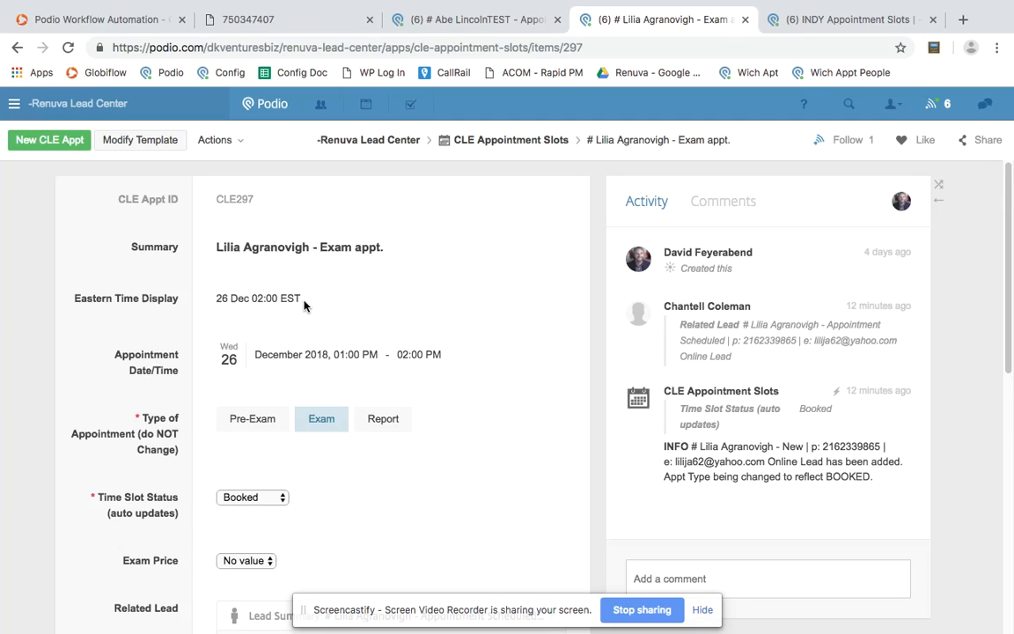
mouse_move(215, 302)
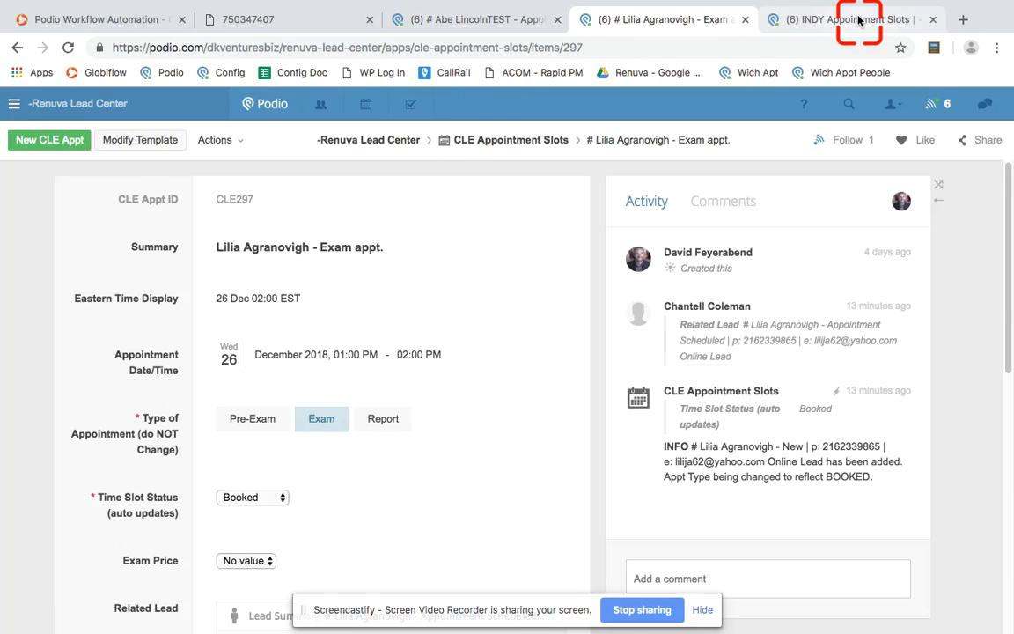
click(849, 18)
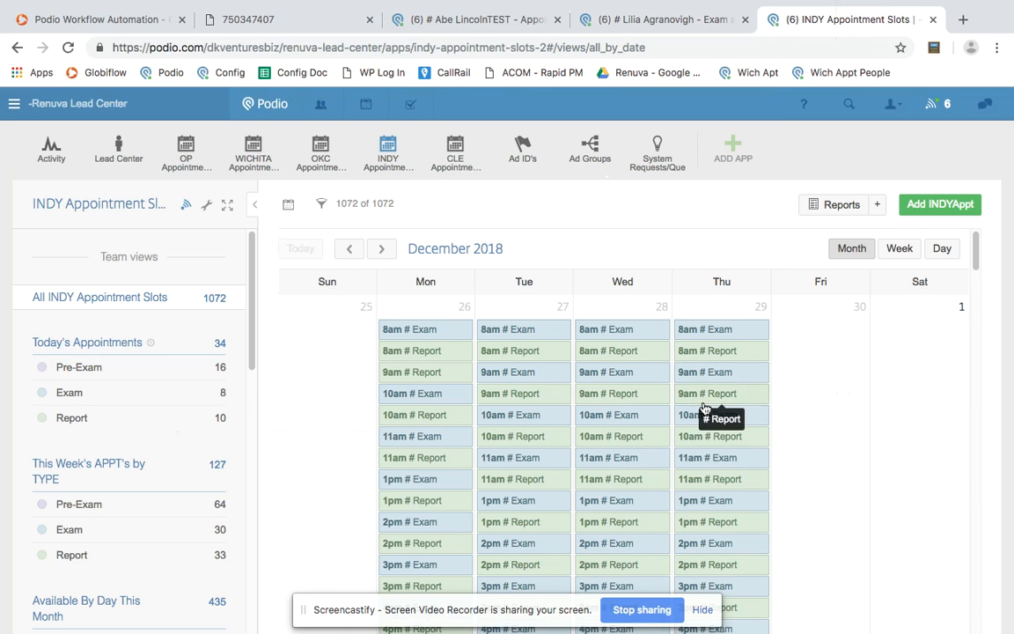